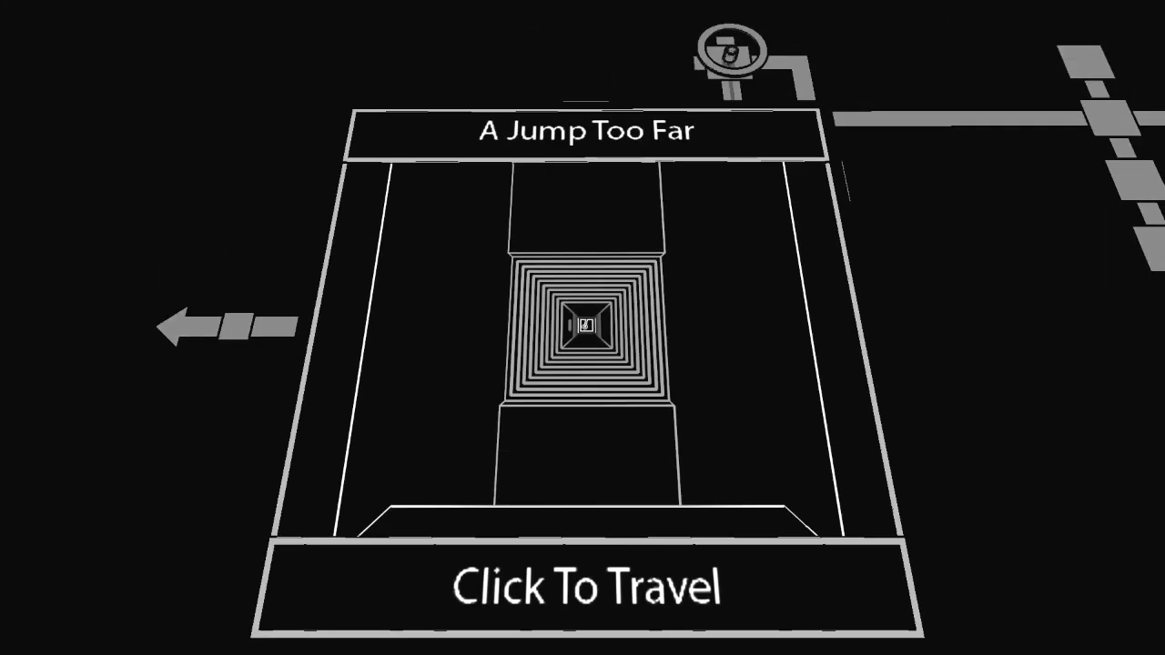
# - Try traveling to A Jump Too Far, then travel to Taking Baby Steps instead
pyautogui.click(587, 586)
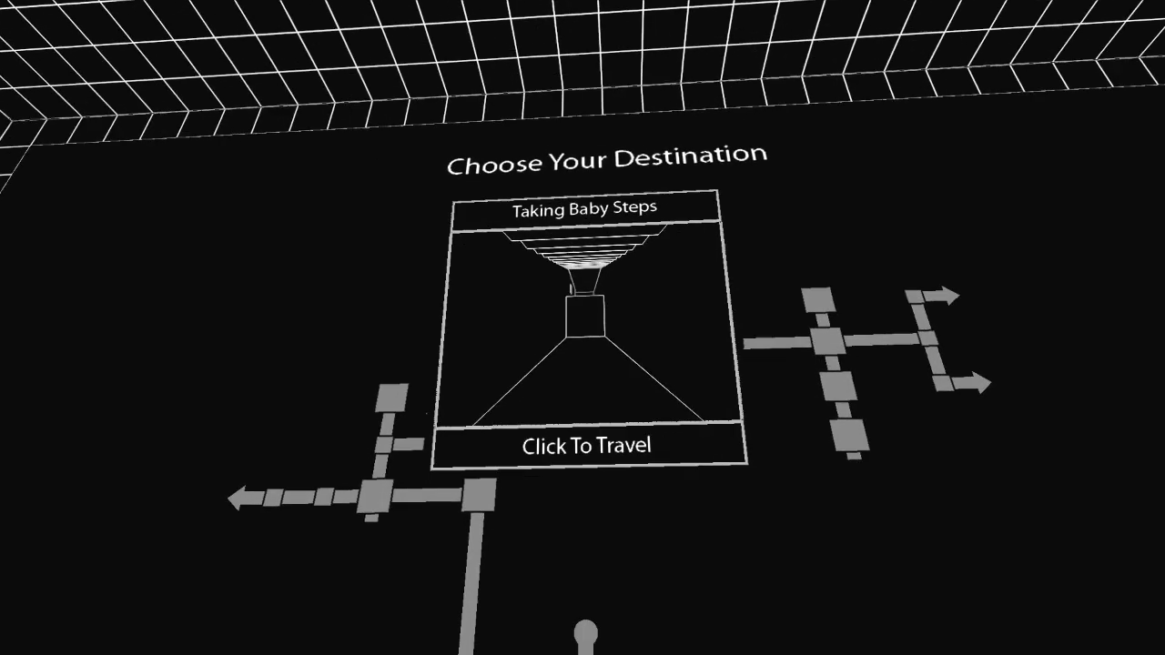
pyautogui.click(589, 445)
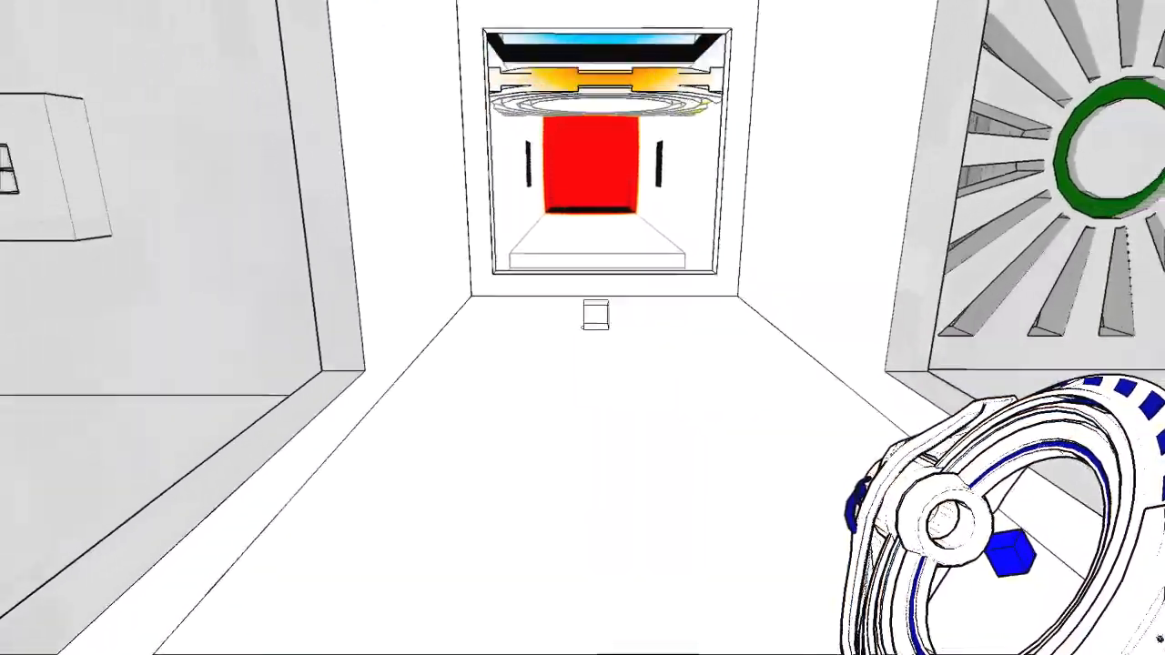
pyautogui.moveTo(583, 328)
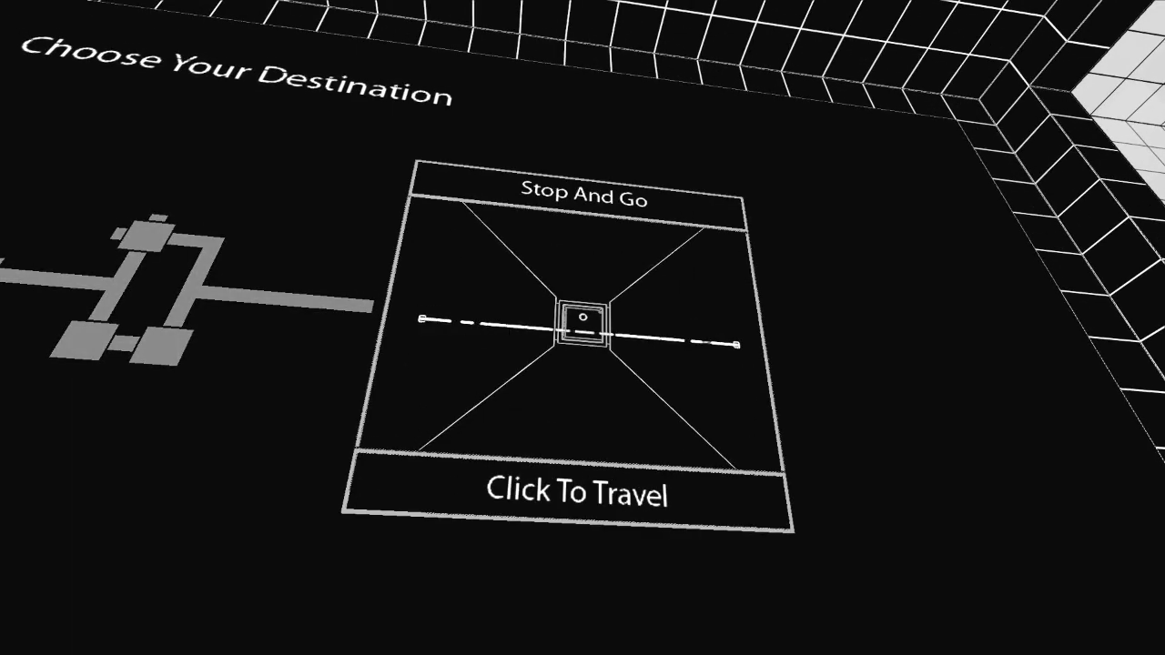
pyautogui.click(583, 495)
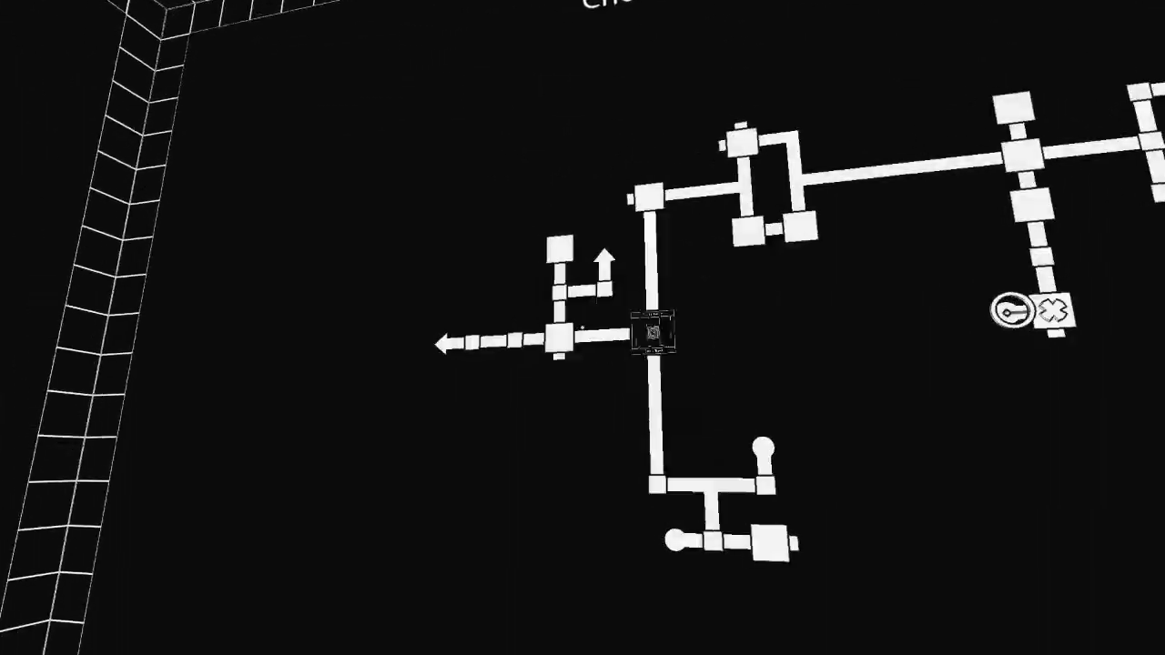
pyautogui.click(648, 335)
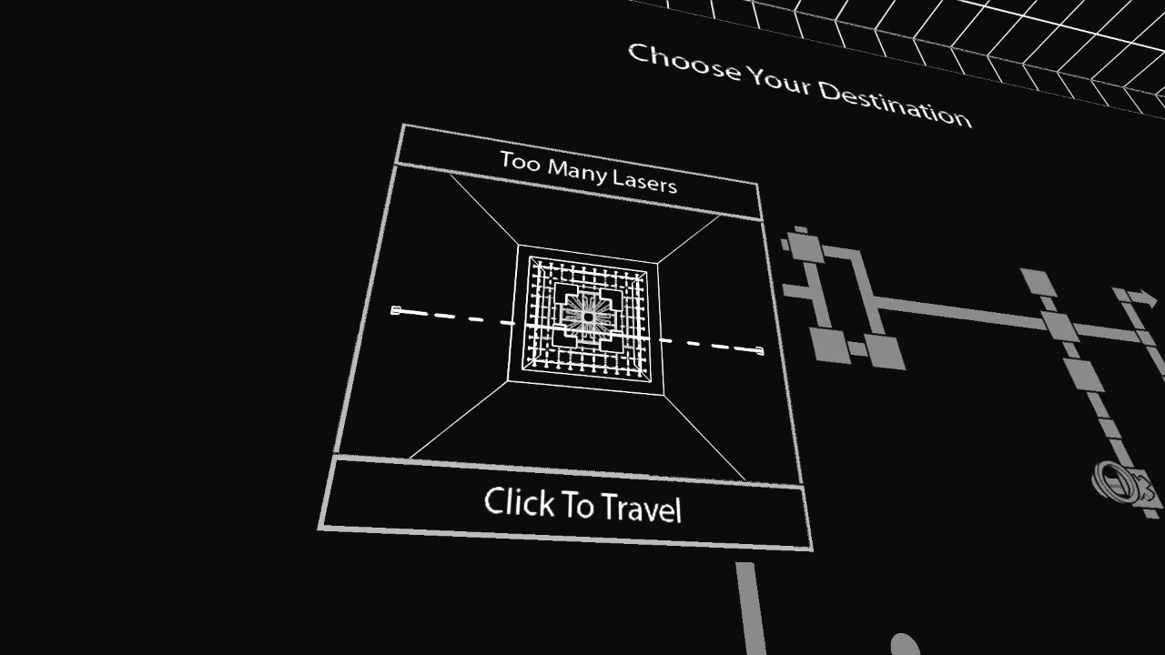
pyautogui.click(586, 507)
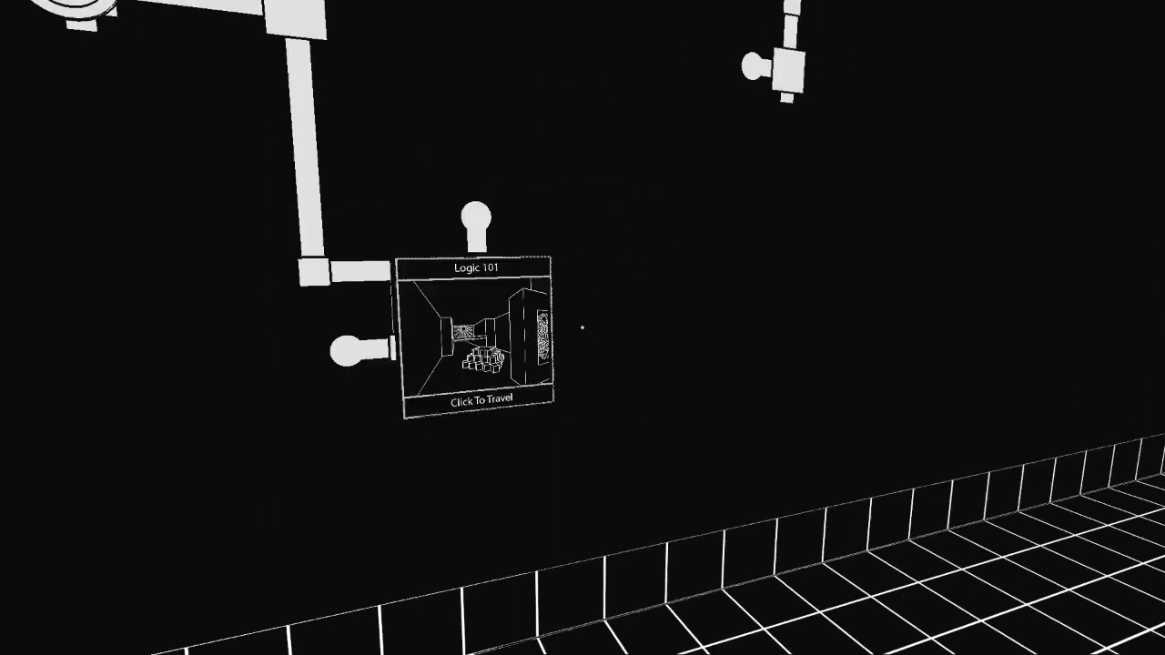
# - Select the Logic 101 map node to enter the white laser corridor
pyautogui.click(472, 338)
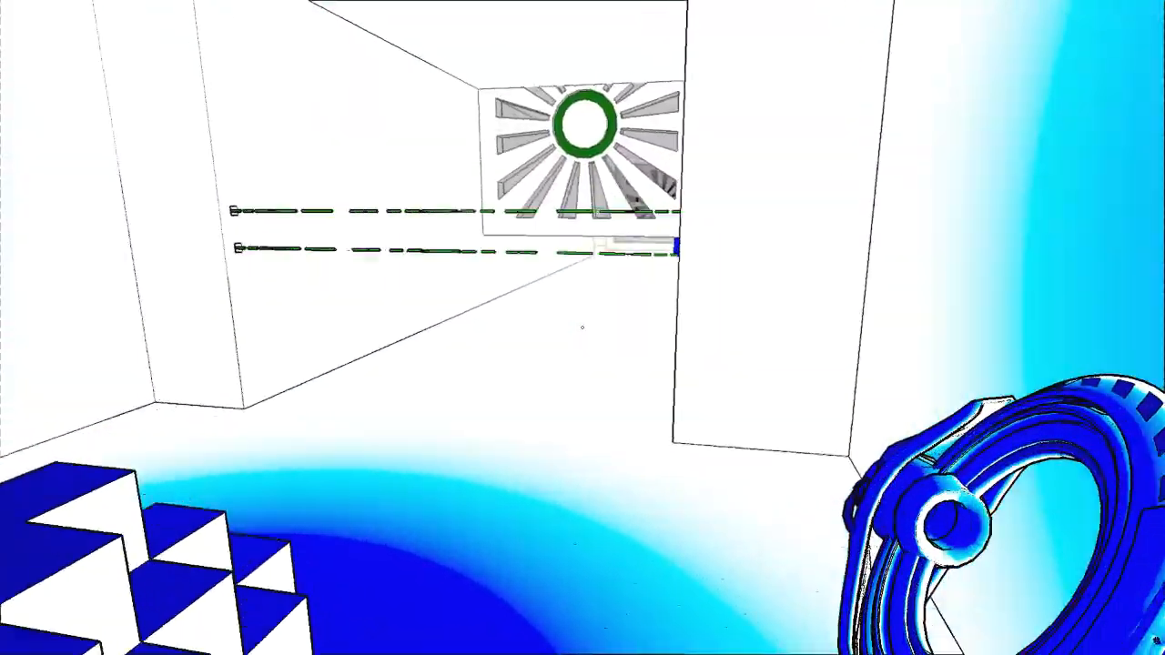